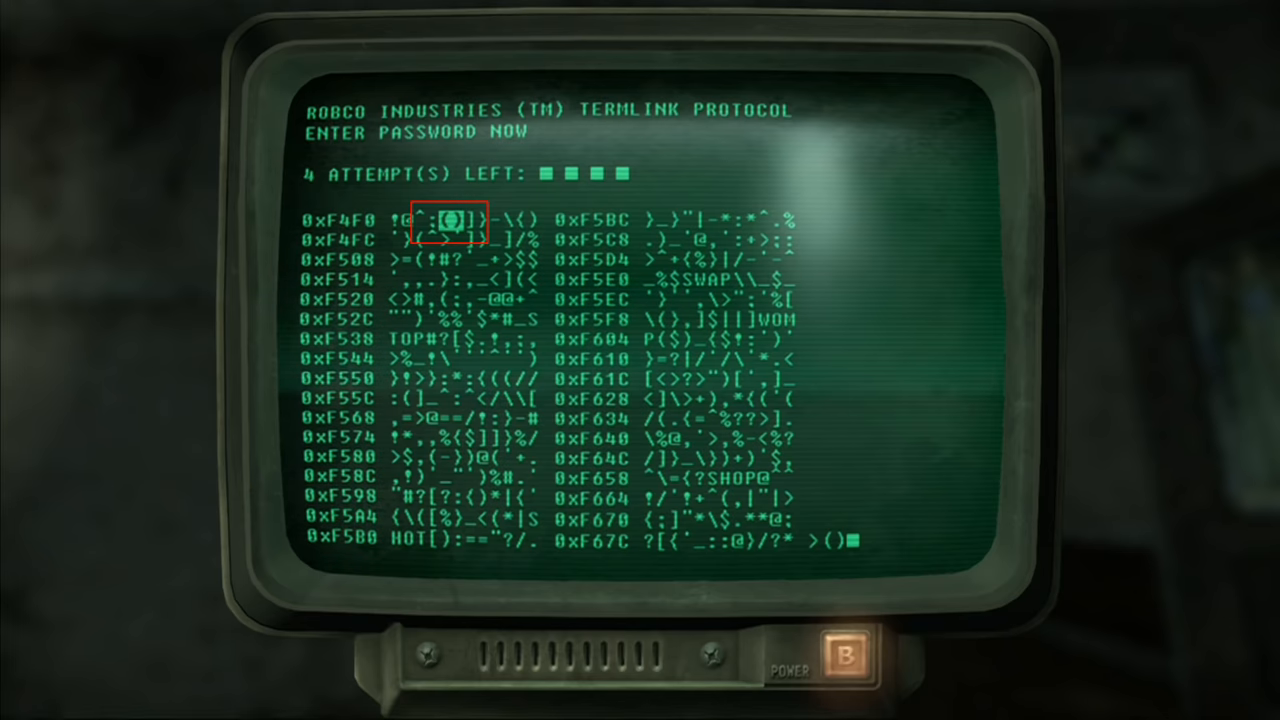
Select the ( ) bracket pair in the first memory row to remove a dud word like TOP.
left_click(450, 219)
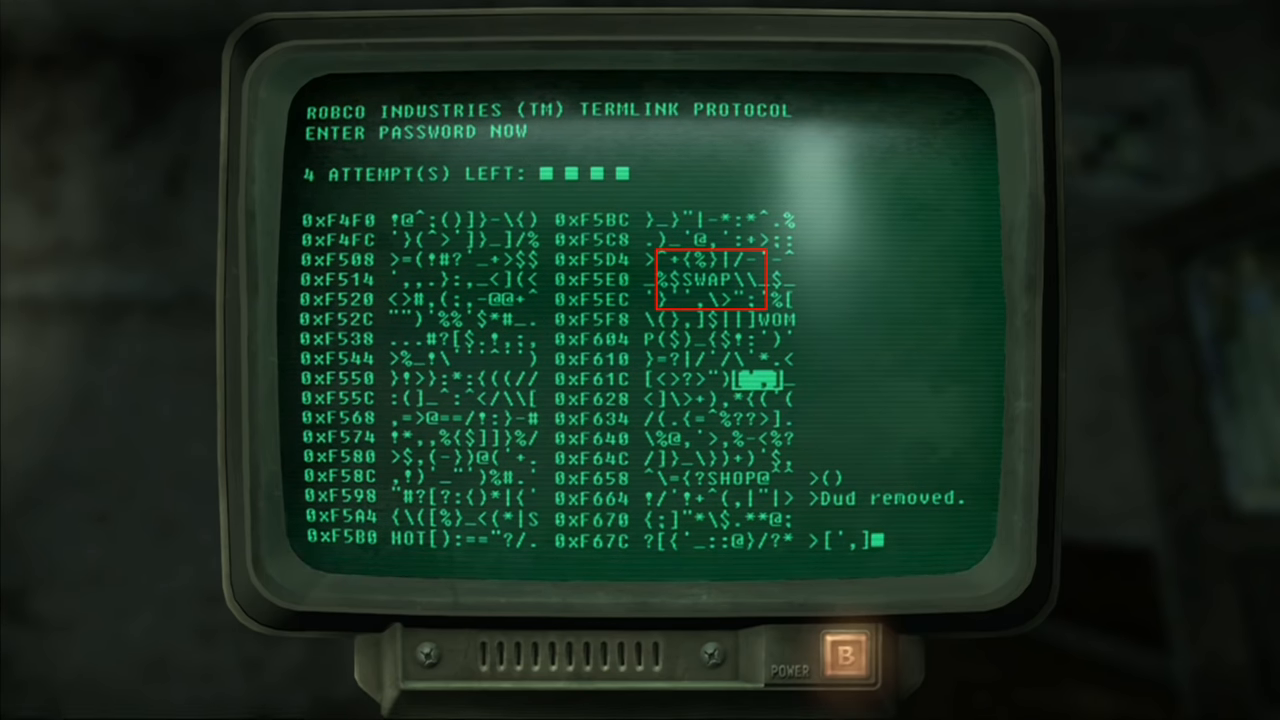
Select another bracket sequence to remove more dud passwords.
left_click(710, 281)
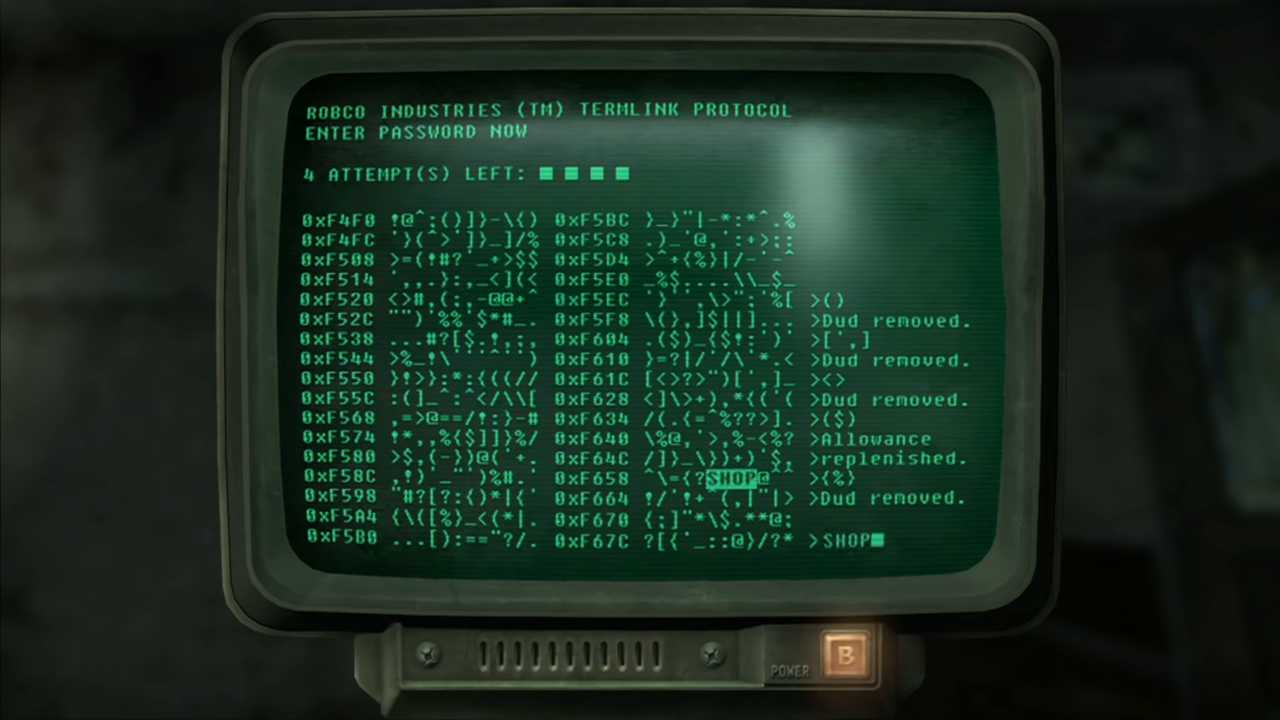
Submit SHOP as the password, getting an exact match and unlocking the terminal.
left_click(735, 478)
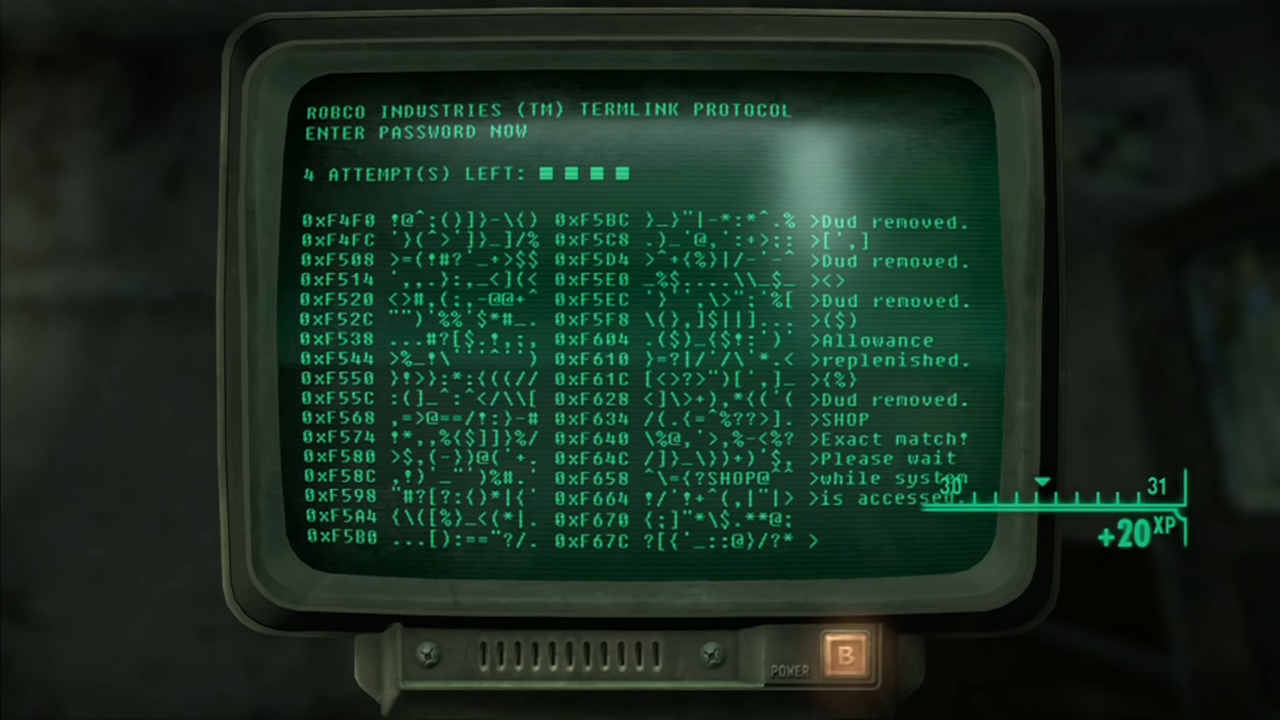